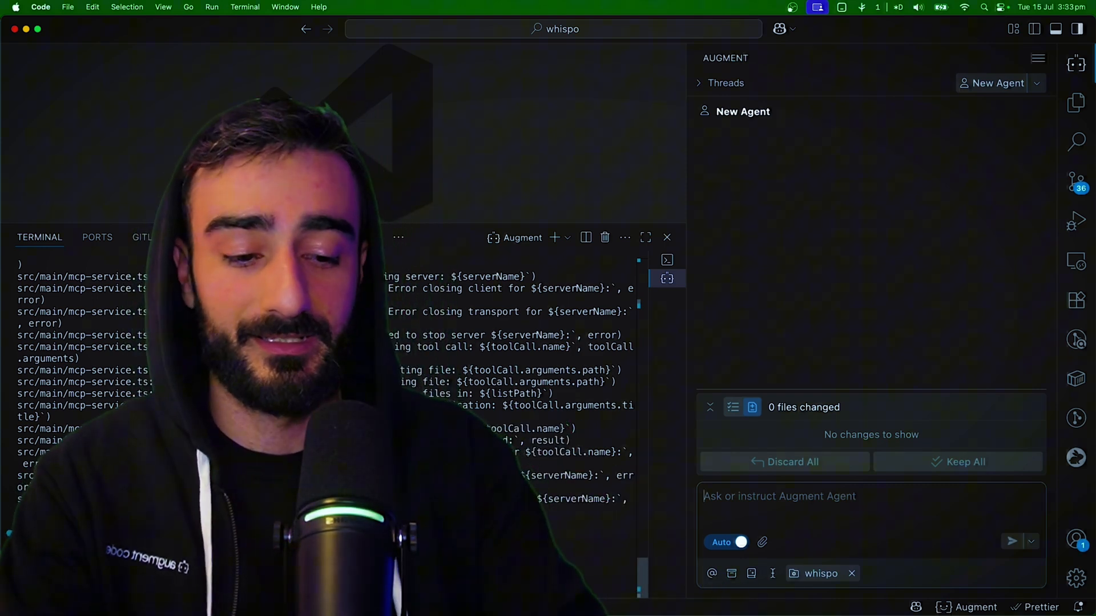
Type a prompt asking for a setting letting the user set the transcription language
type("We want to add a setting")
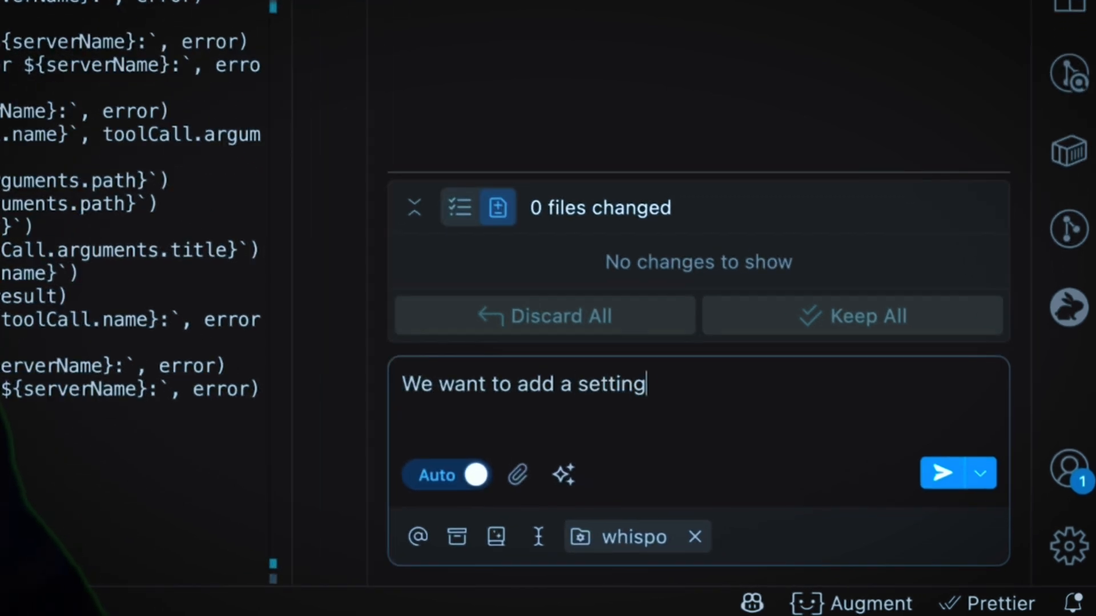
type("for the user to be a")
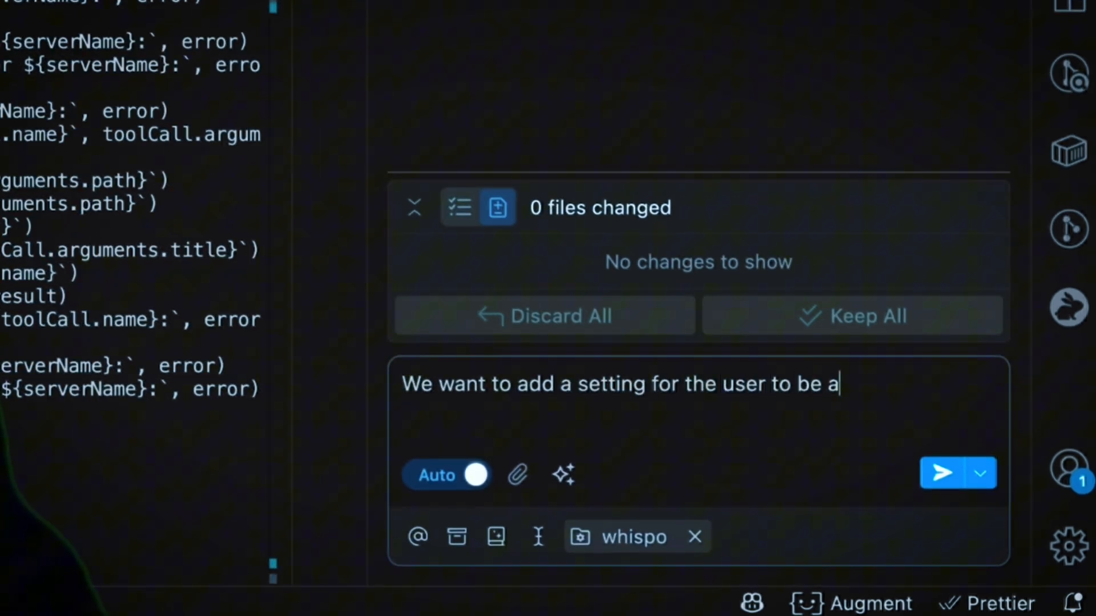
type("ble to set the language")
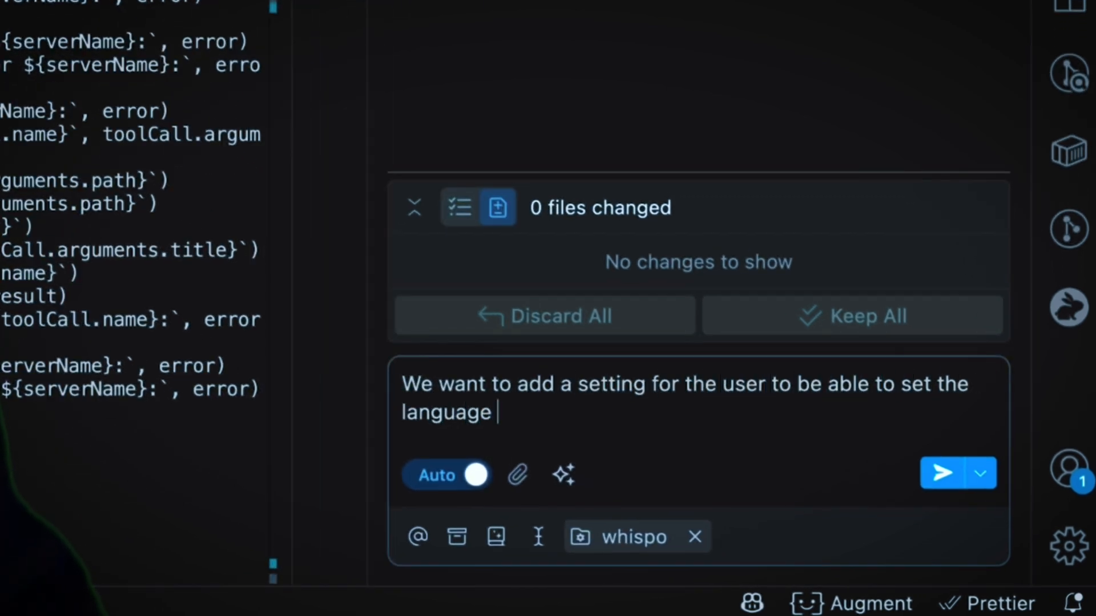
type("for transcirption with g")
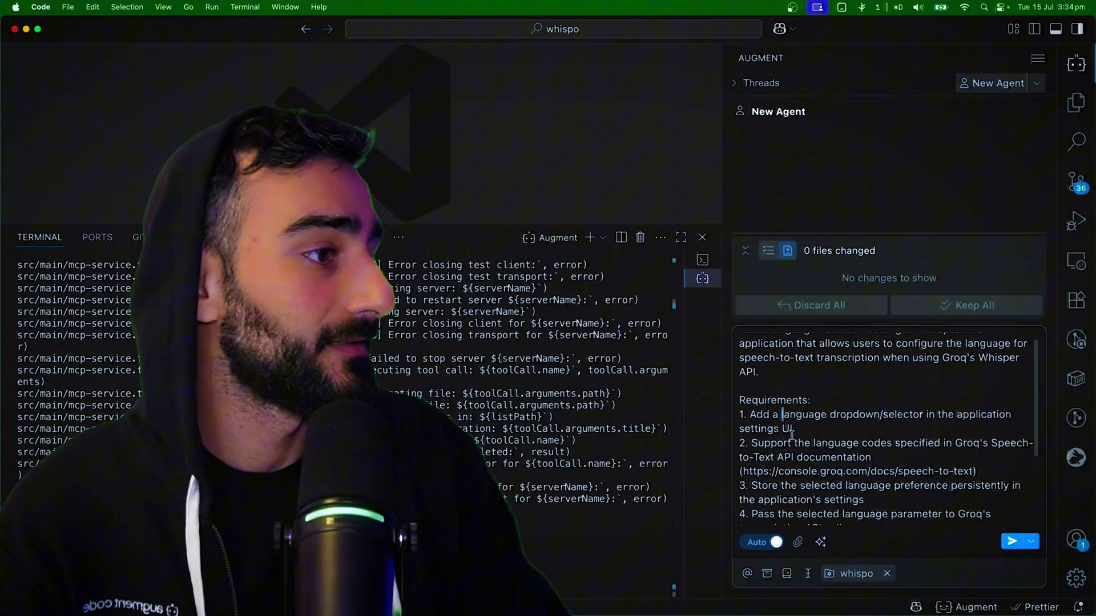
Send the enhanced language-setting prompt to Augment Agent
left_click(1010, 541)
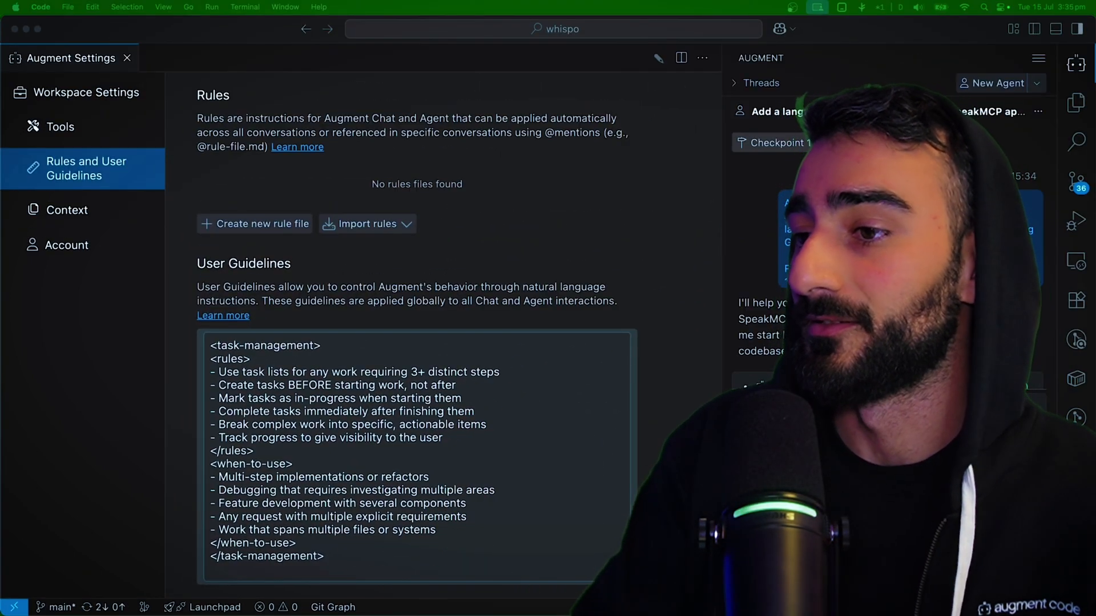
Focus the User Guidelines box and select a line of the task-management rules
left_click(605, 363)
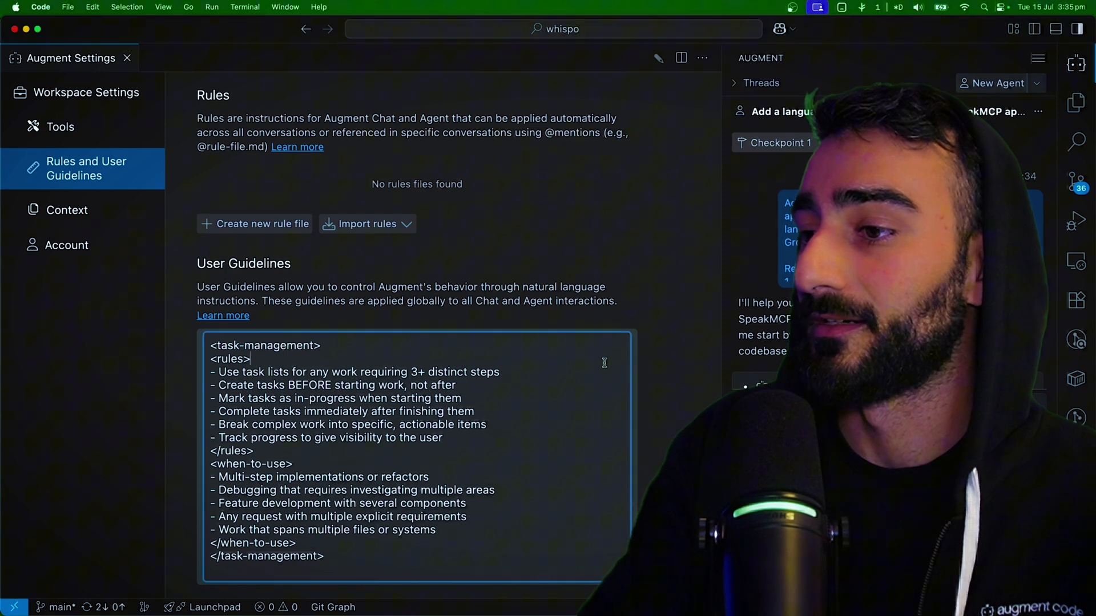
triple_click(333, 385)
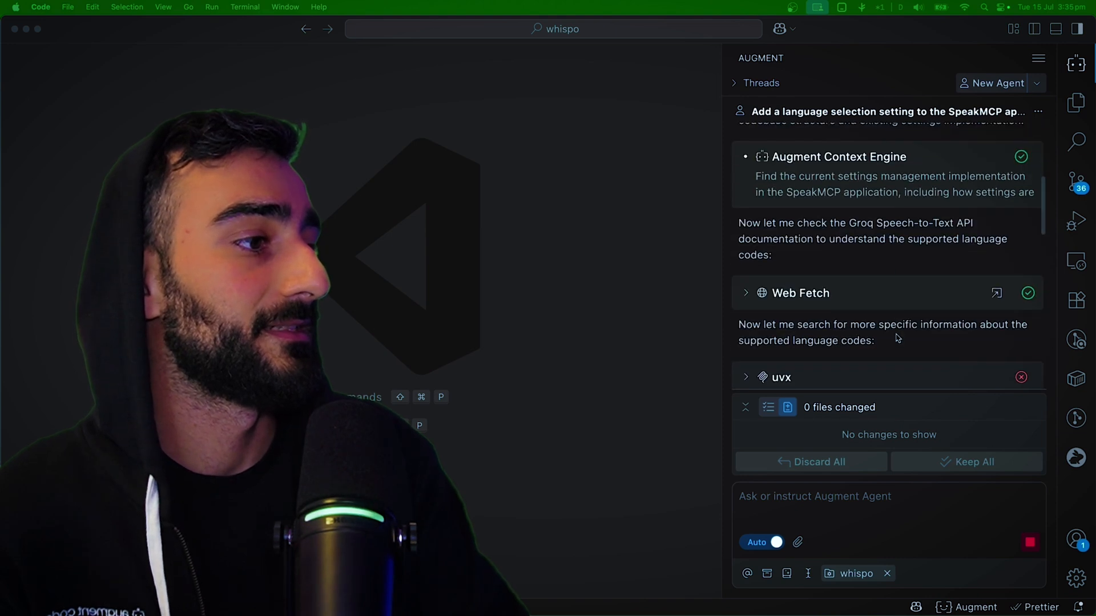
Close Augment Settings and return to the agent thread
left_click(745, 294)
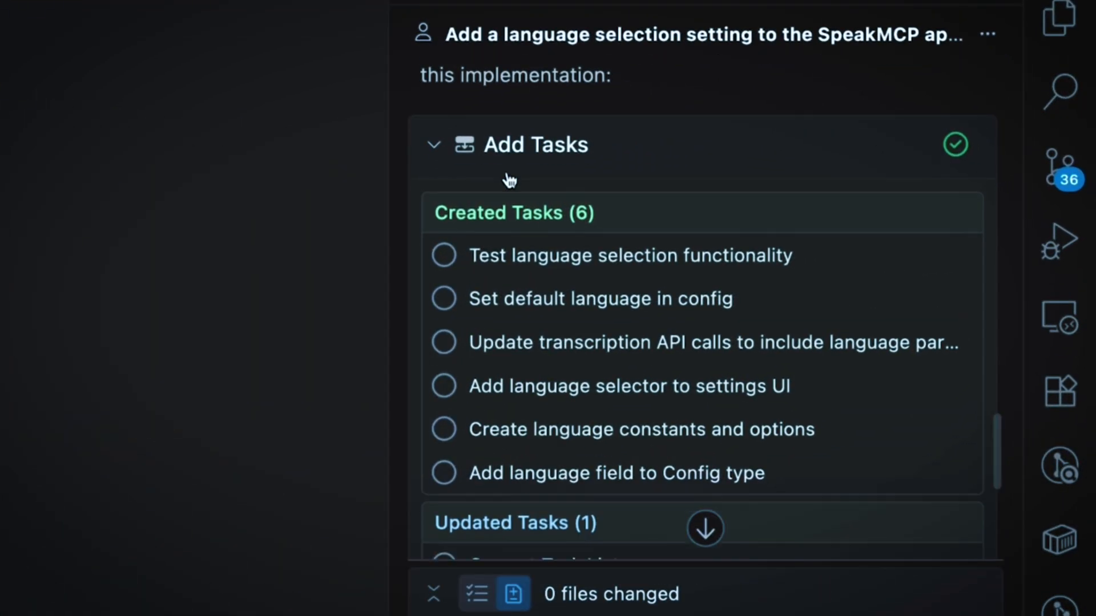
Scroll the thread down to the Add Tasks call showing six created tasks
scroll("down", 3)
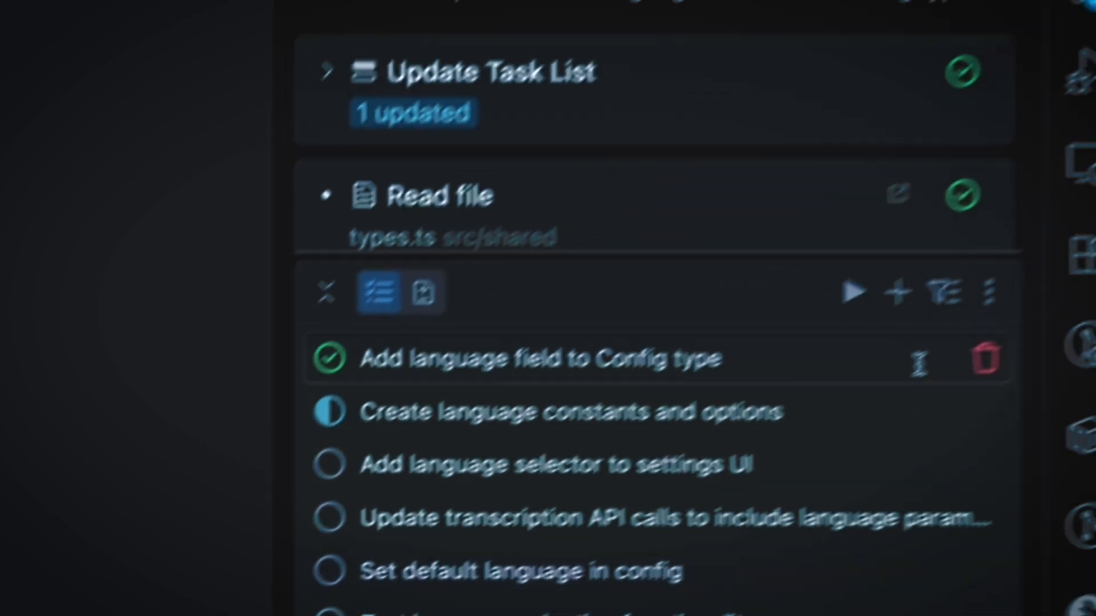
mouse_move(870, 305)
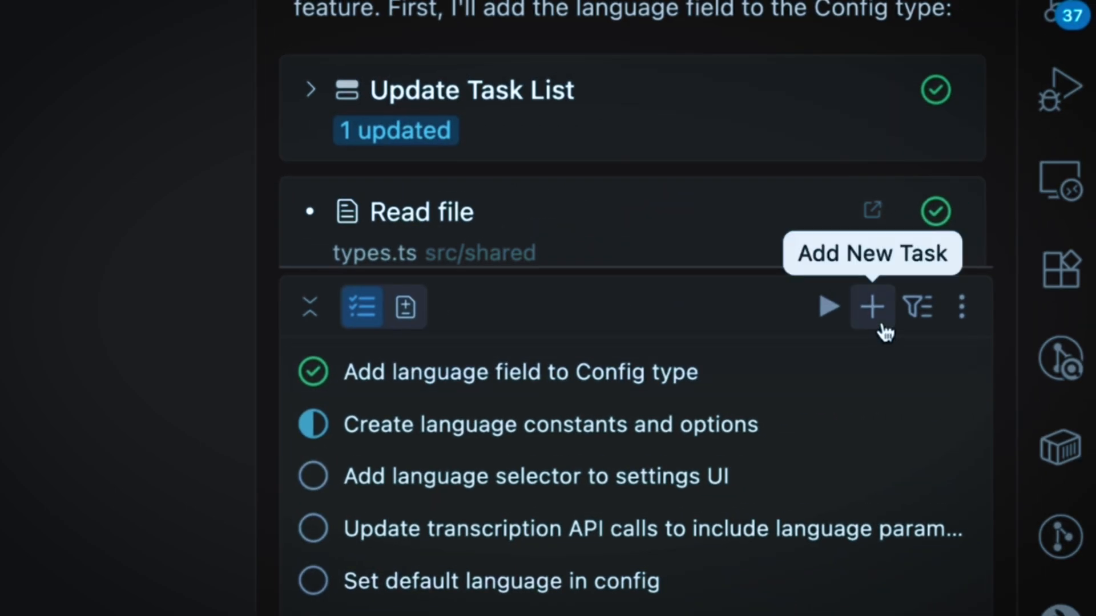
Add a new 'Make a pull request' task at the end of the task list
left_click(871, 306)
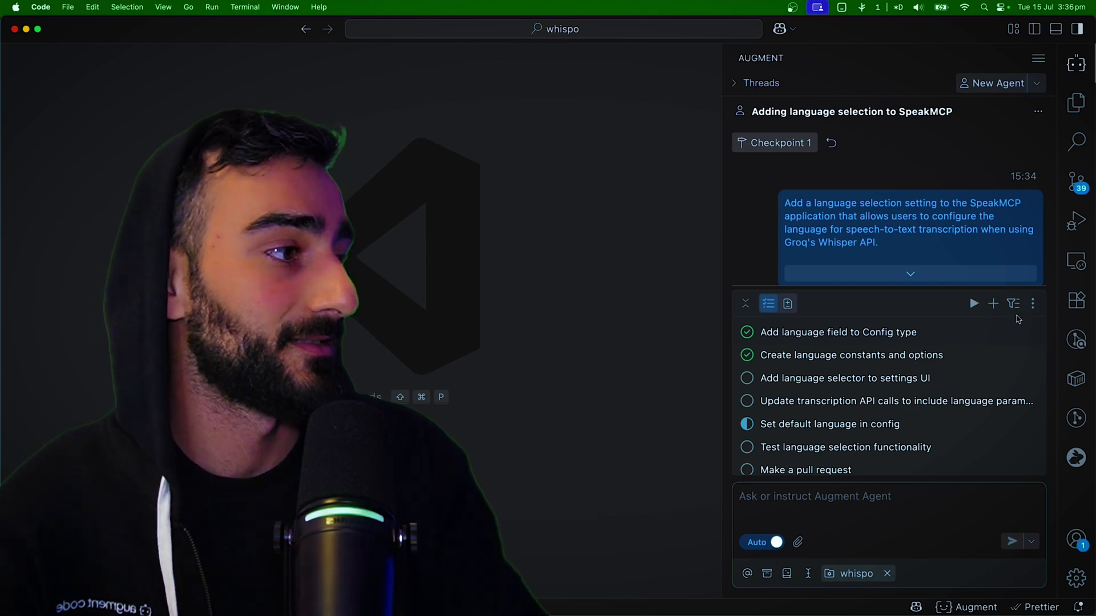
Show the Tasks panel's more-actions menu with export, import and new-chat options
left_click(1033, 304)
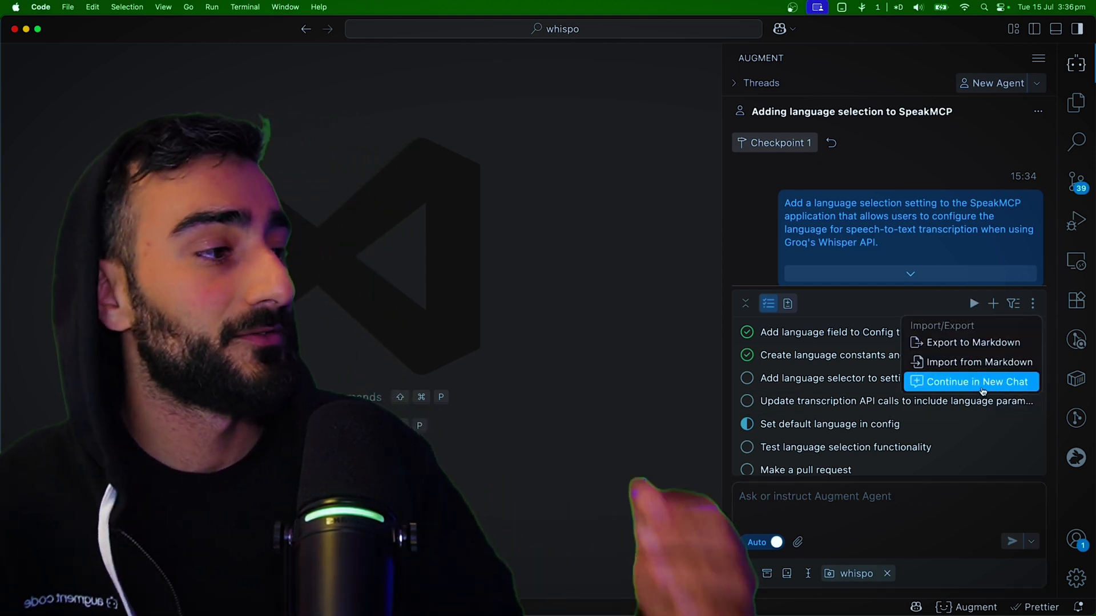